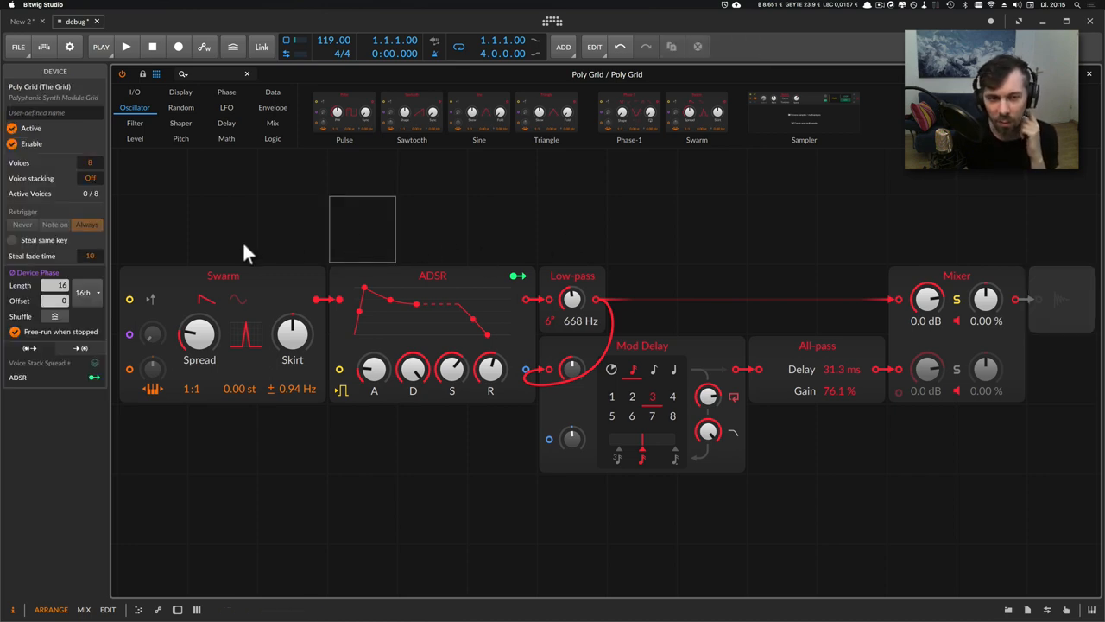
Inspect the Swarm and Low-pass modules, then show Audio Out's clipping and voice-lifetime settings
left_click(223, 275)
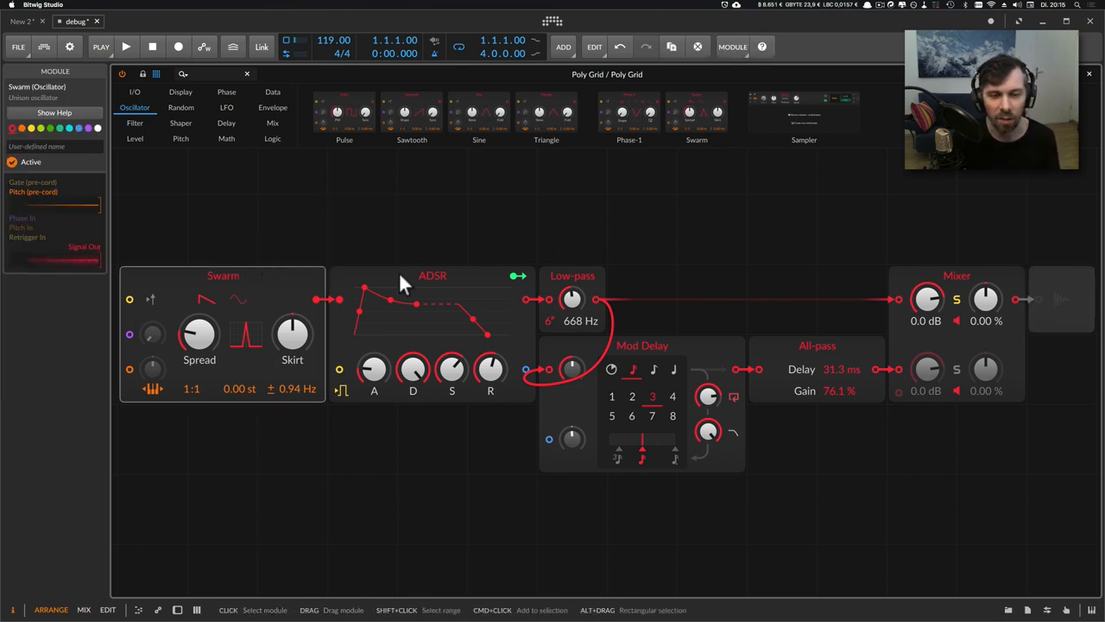
left_click(572, 275)
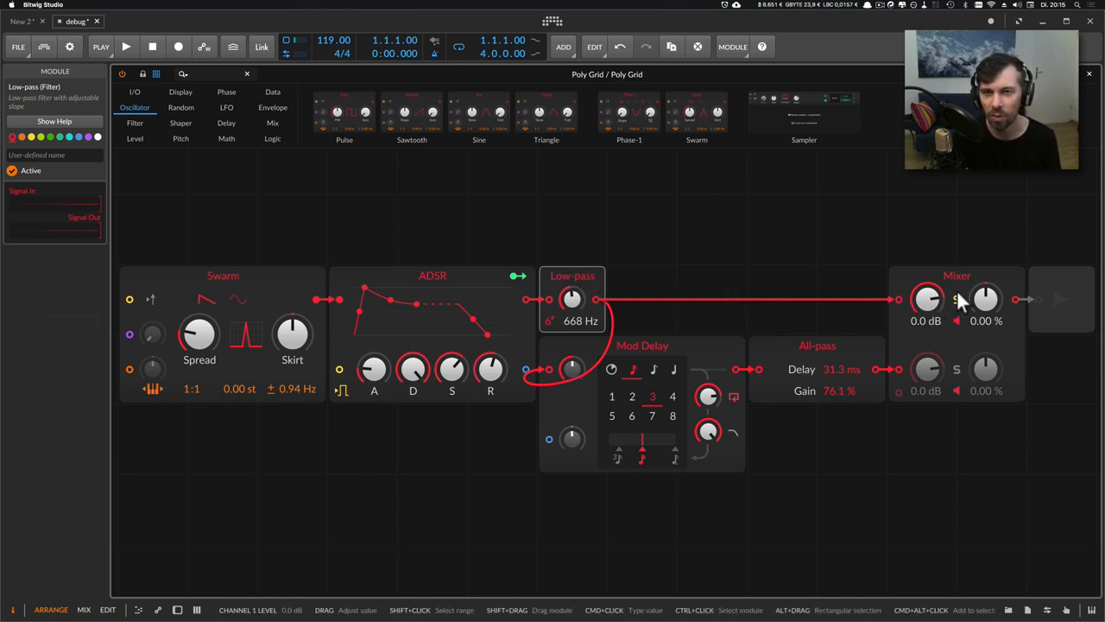
left_click(1061, 300)
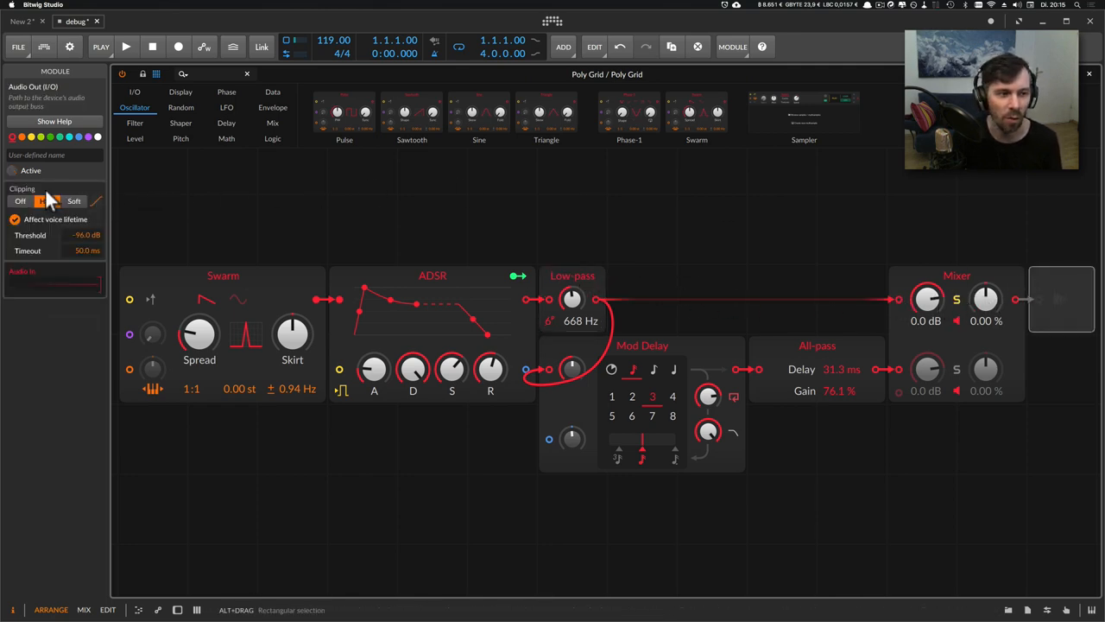
left_click(46, 200)
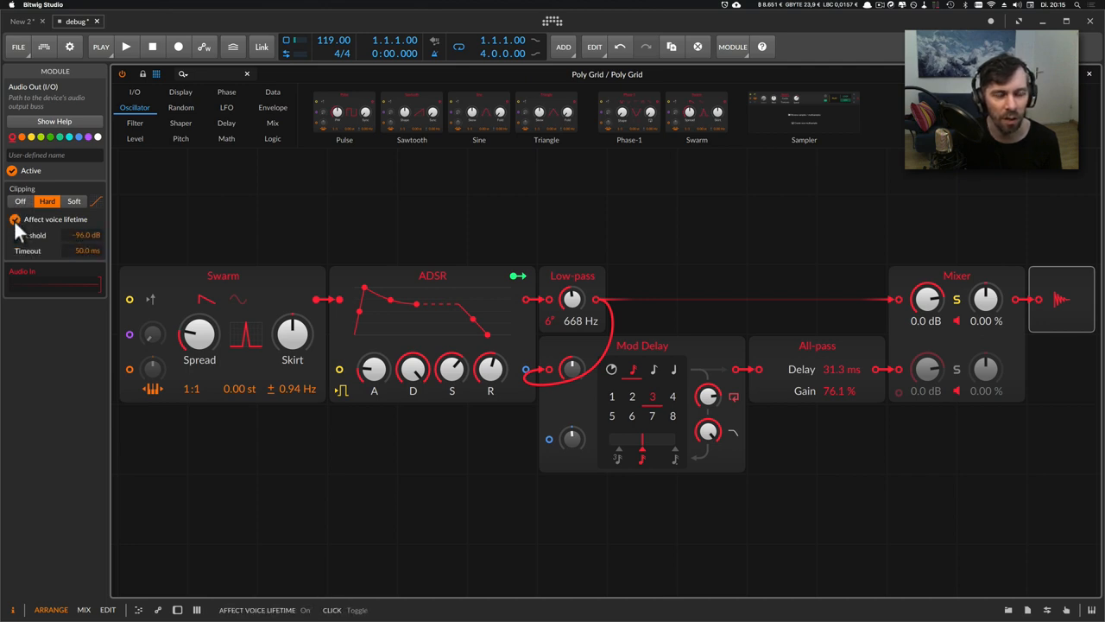
Uncheck Affect Voice Lifetime on the Audio Out module
left_click(15, 219)
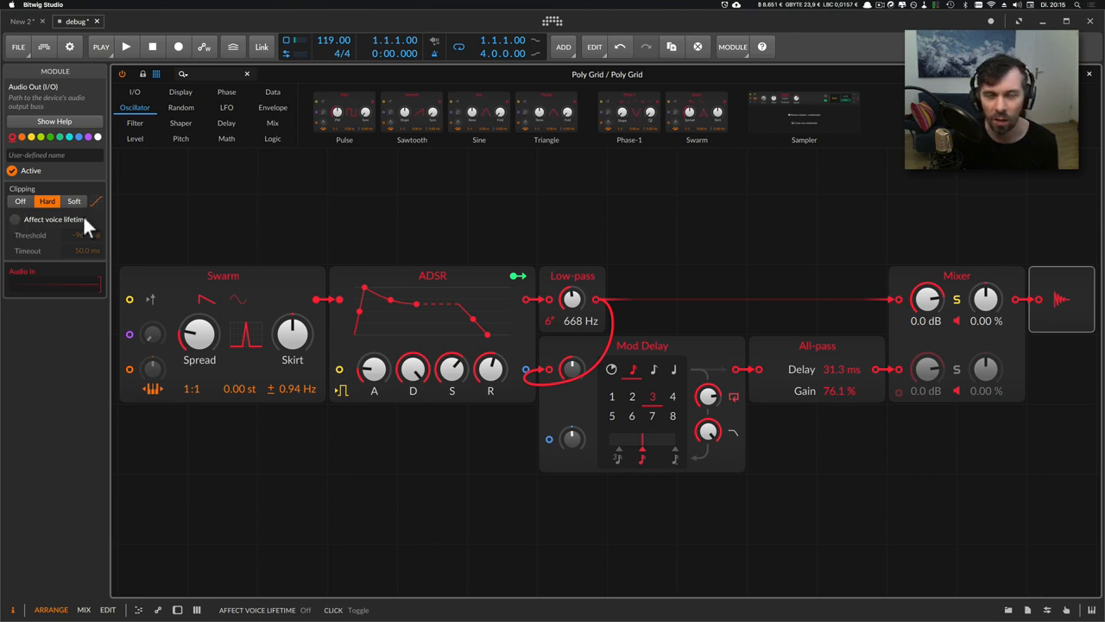
mouse_move(246, 233)
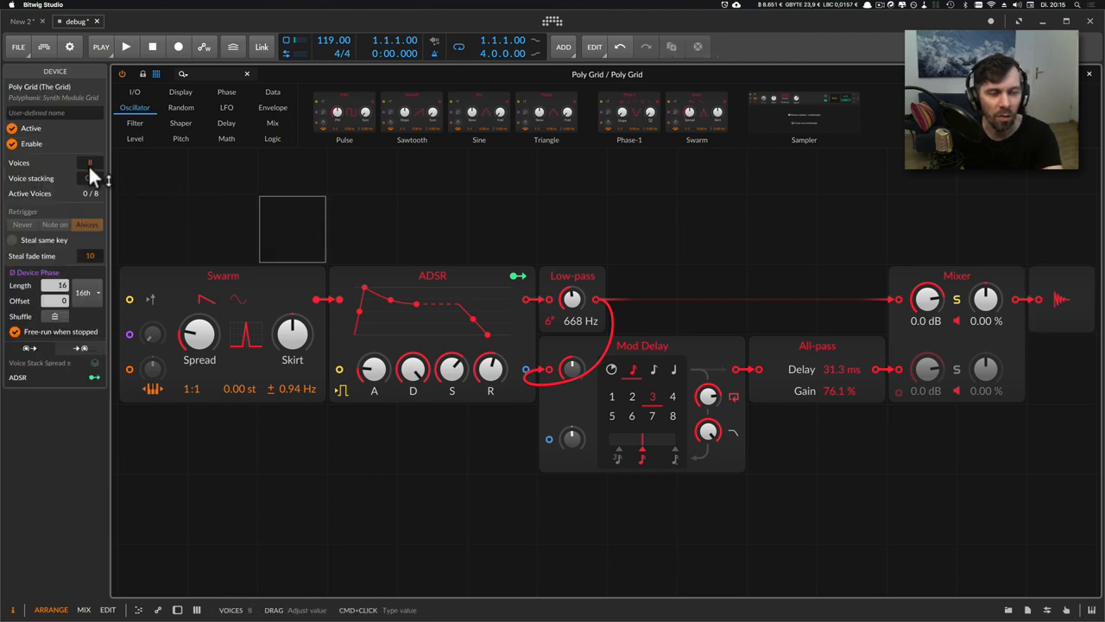
mouse_move(90, 162)
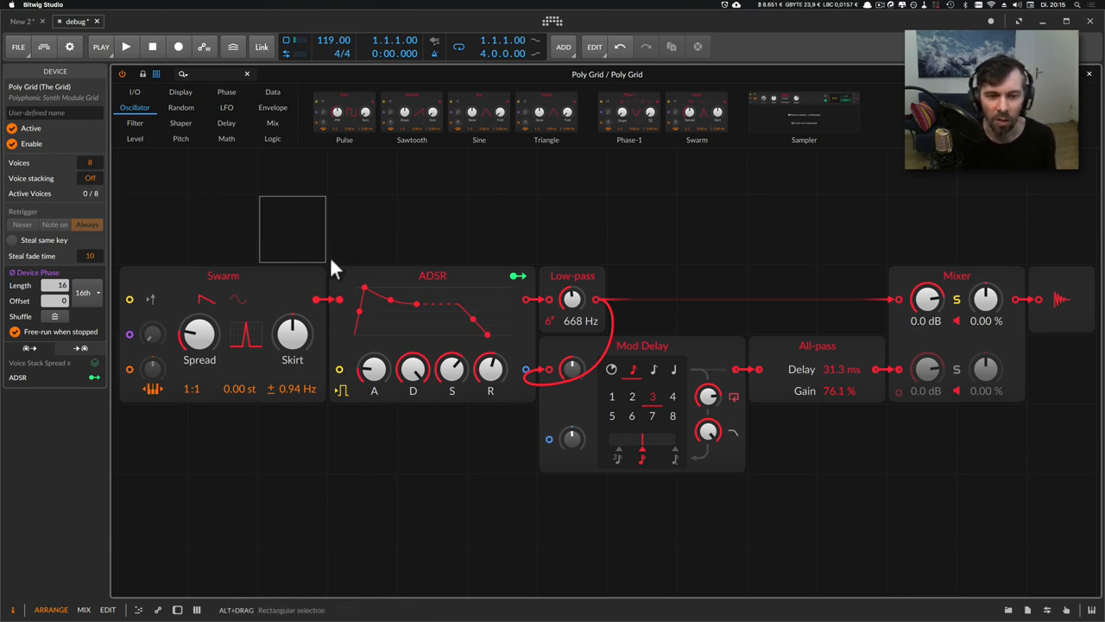
mouse_move(362, 298)
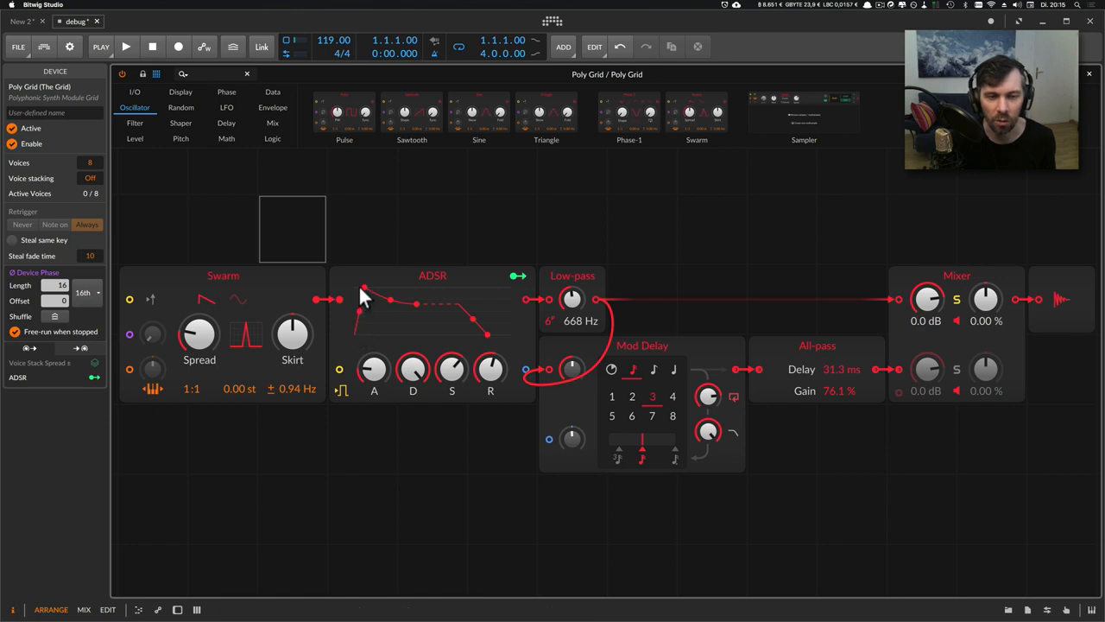
mouse_move(367, 298)
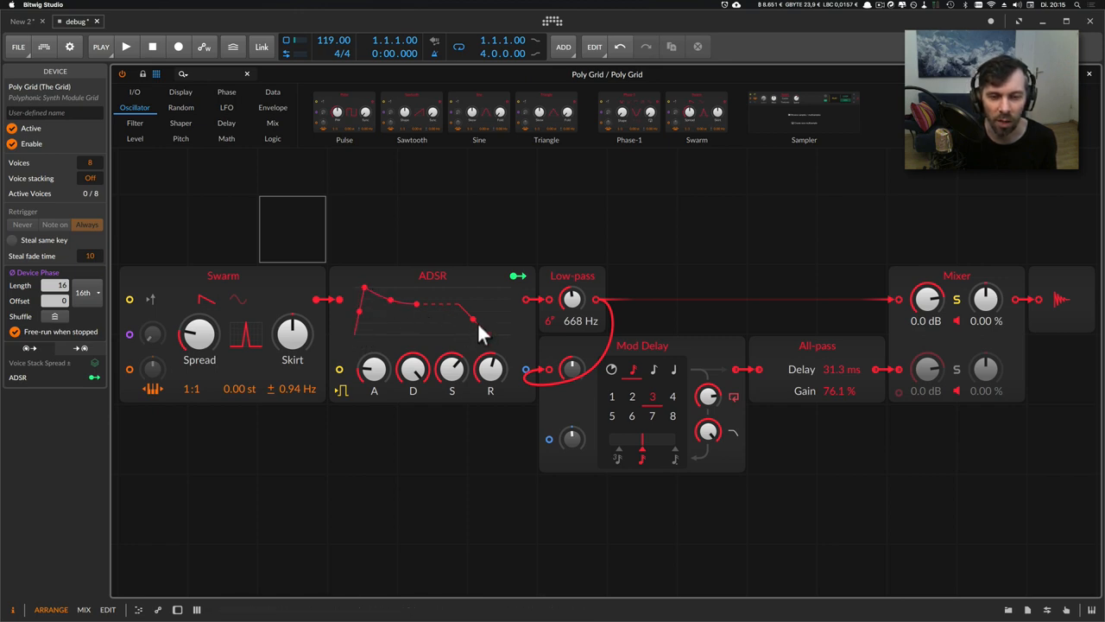
mouse_move(490, 341)
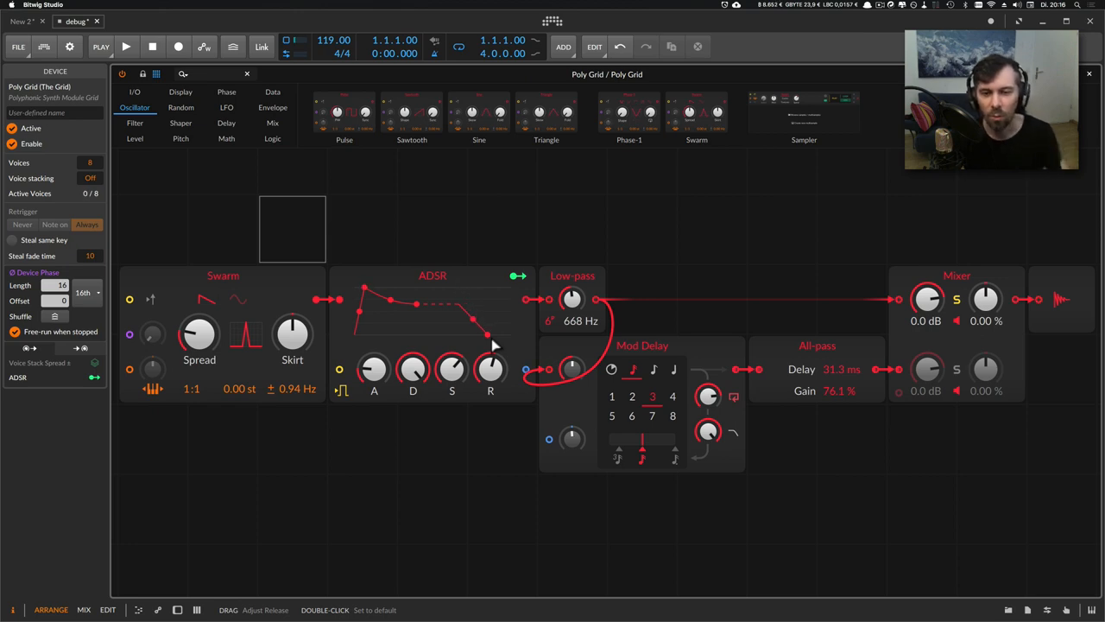
Inspect the Mod Delay, All-pass and ADSR envelope modules in turn
left_click(642, 346)
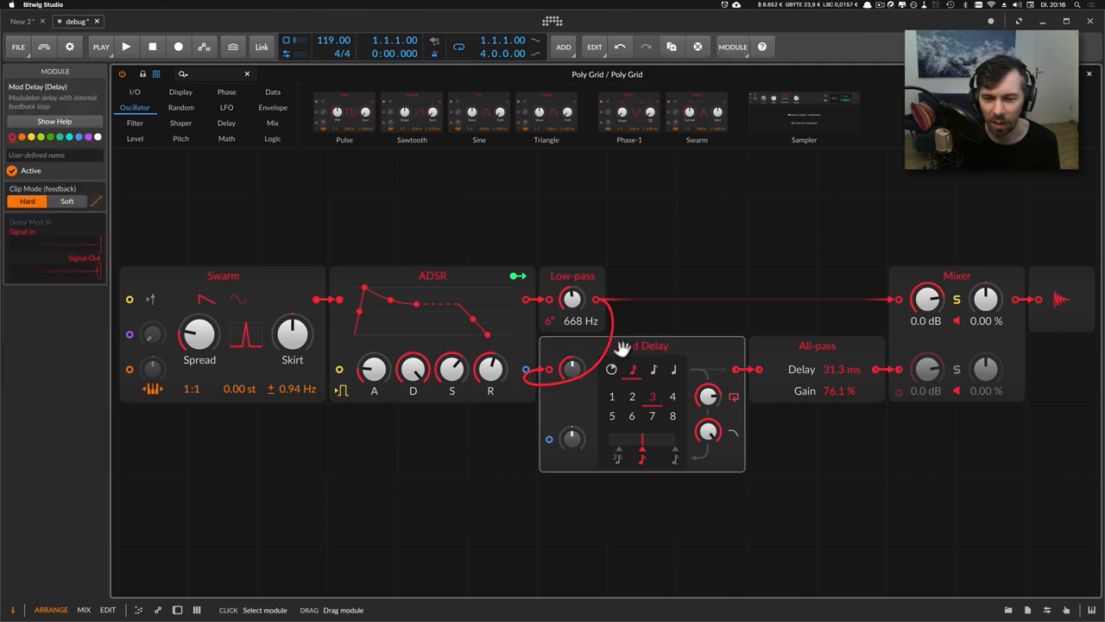
mouse_move(738, 348)
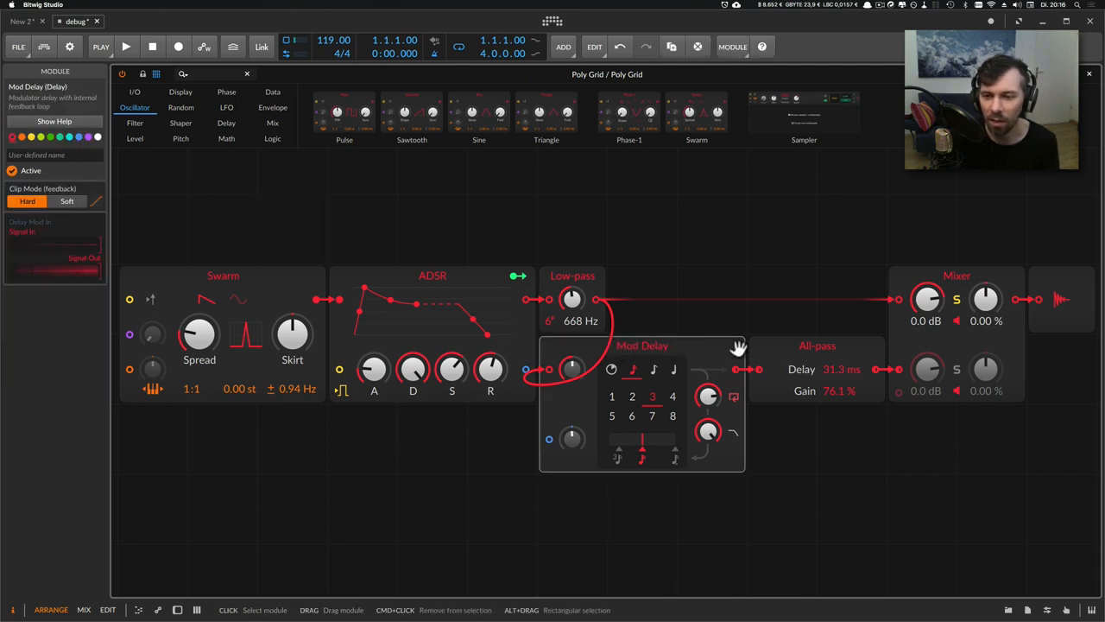
left_click(816, 346)
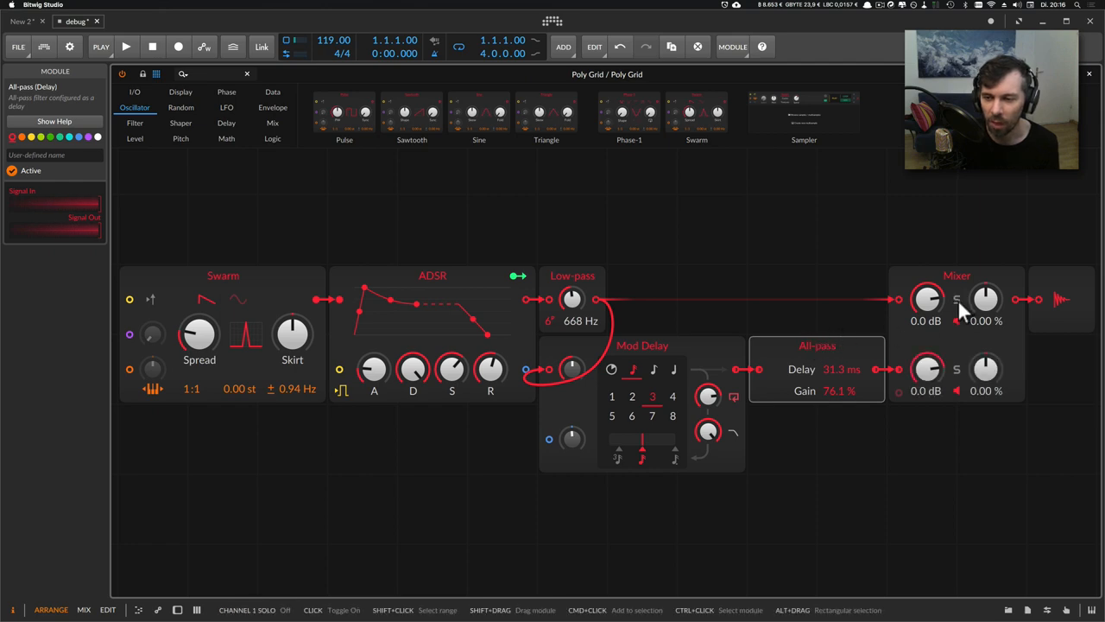
mouse_move(695, 333)
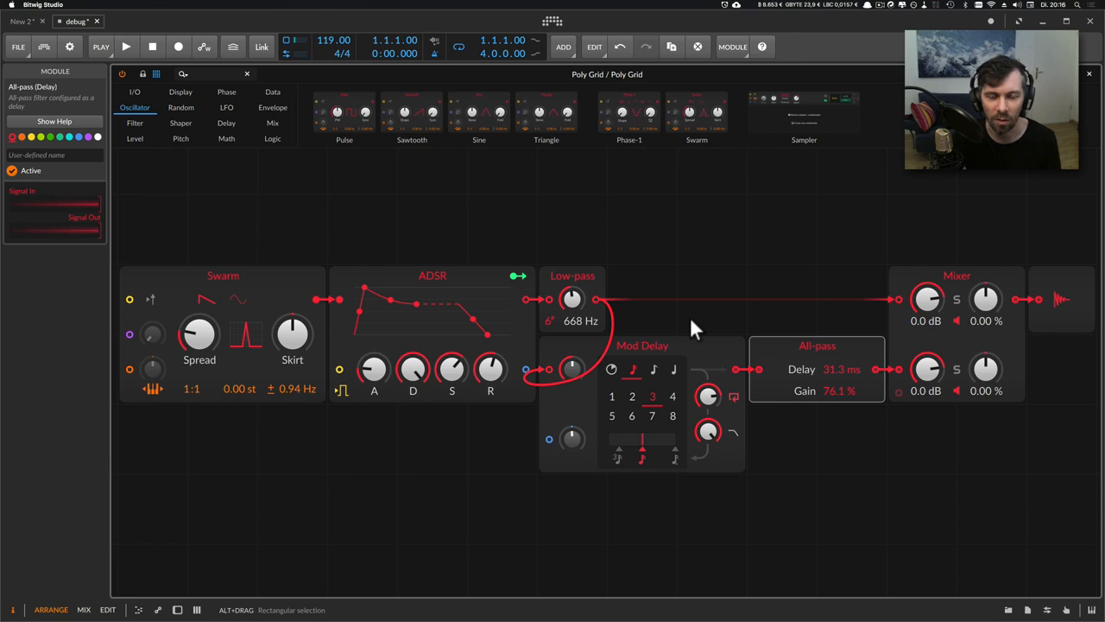
mouse_move(672, 324)
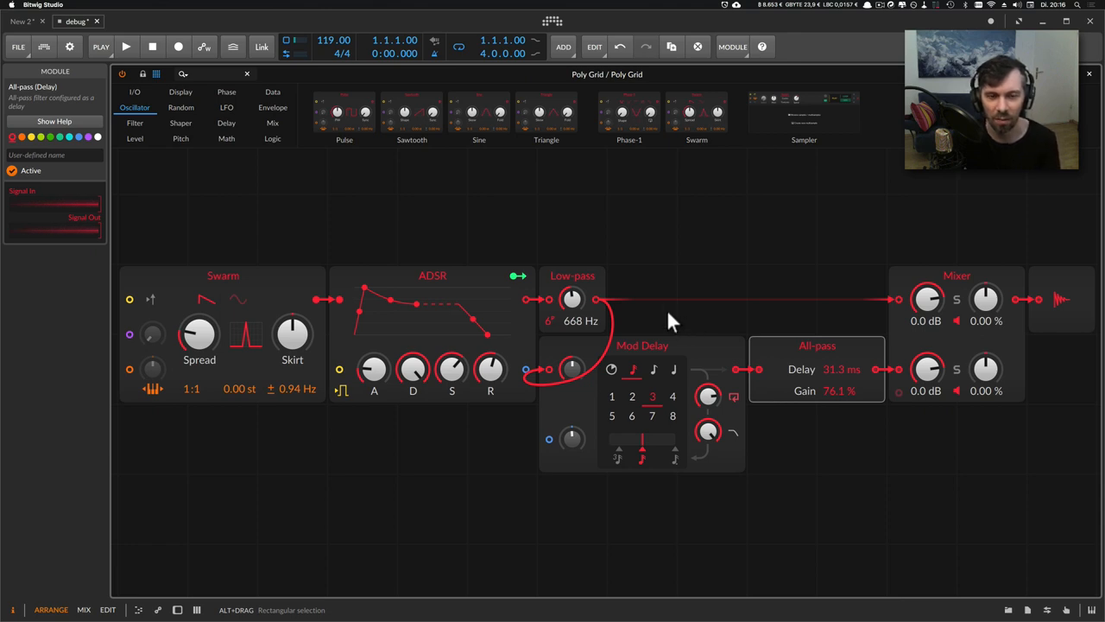
left_click(431, 275)
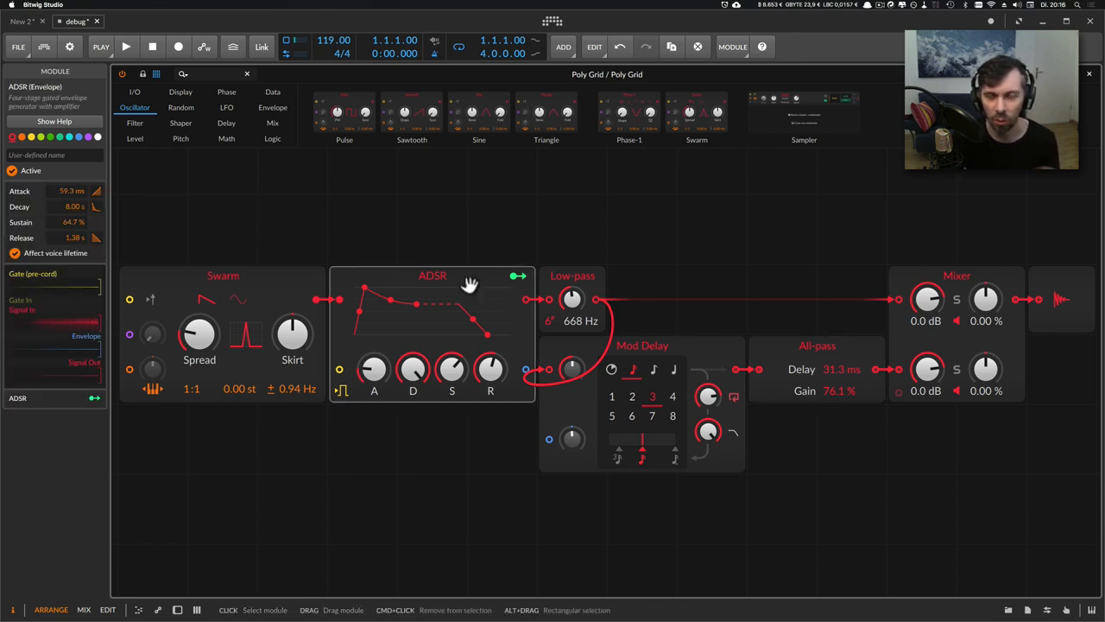
mouse_move(474, 312)
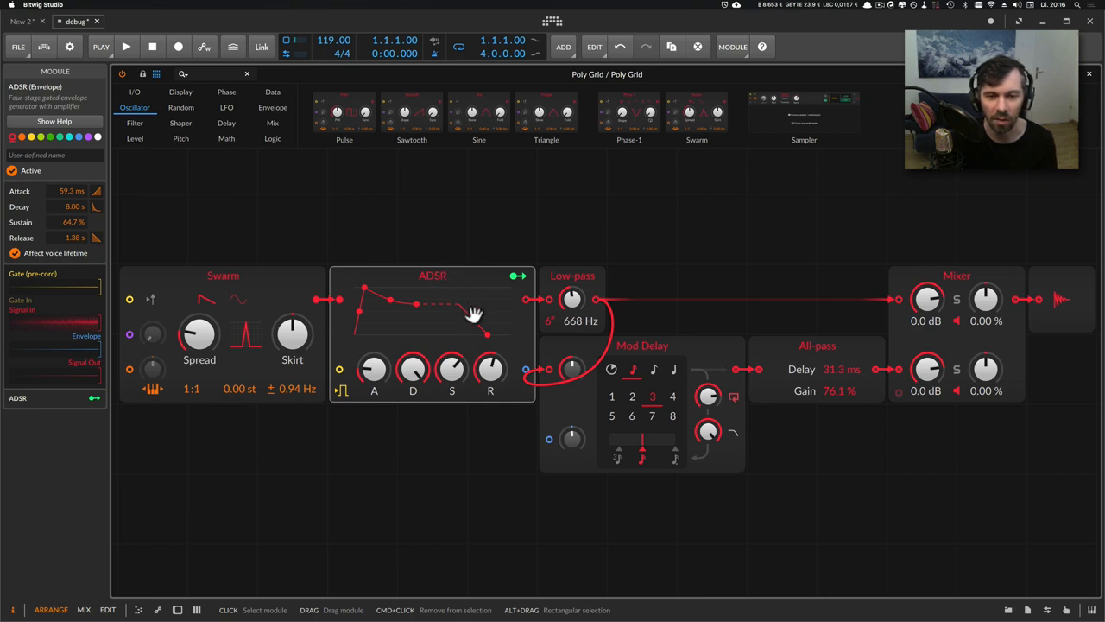
mouse_move(484, 328)
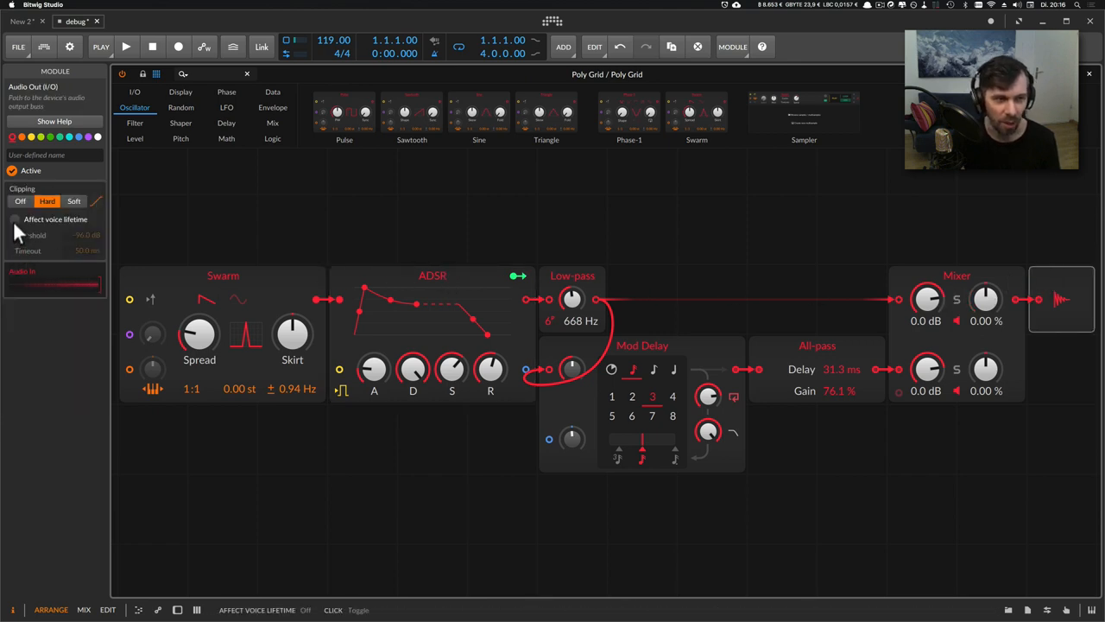
Re-enable Affect Voice Lifetime on Audio Out (−96.0 dB threshold, 50.0 ms timeout)
left_click(15, 220)
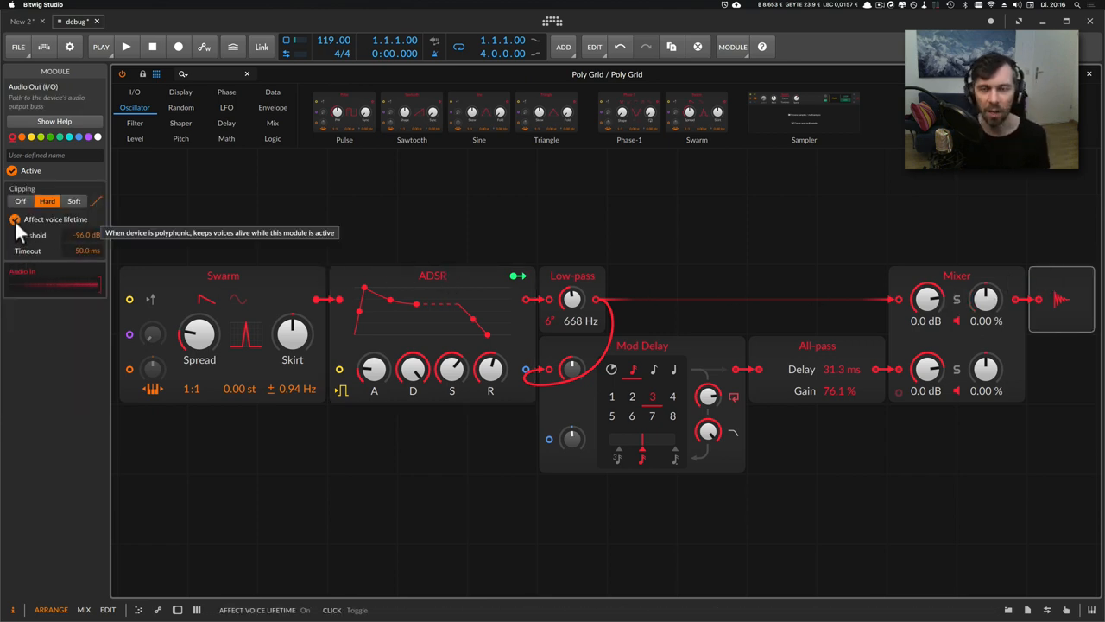
mouse_move(52, 250)
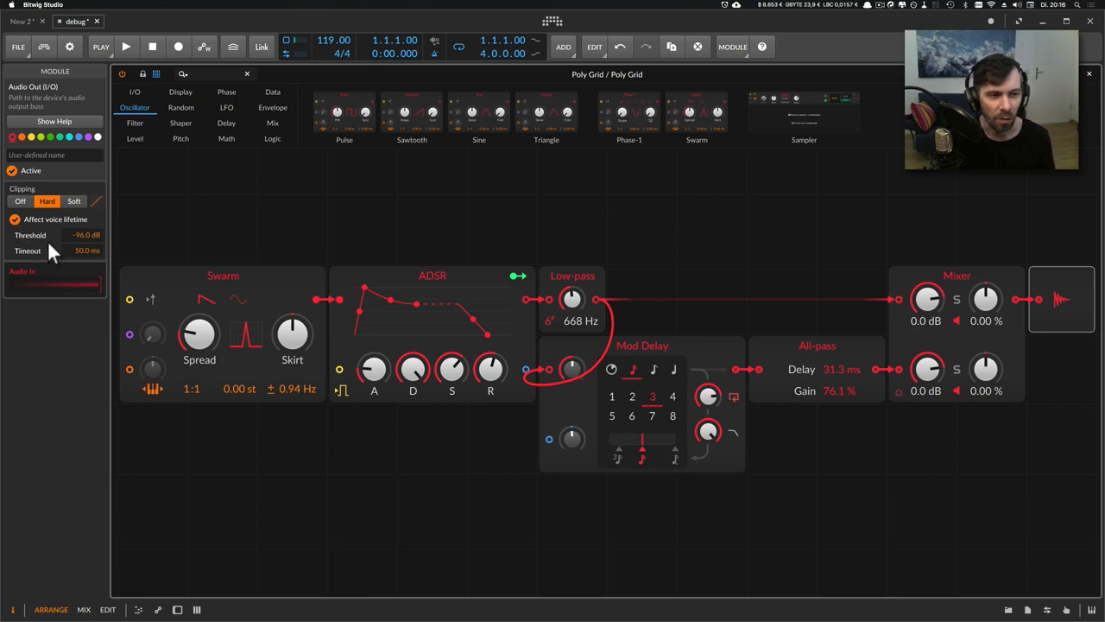
mouse_move(69, 264)
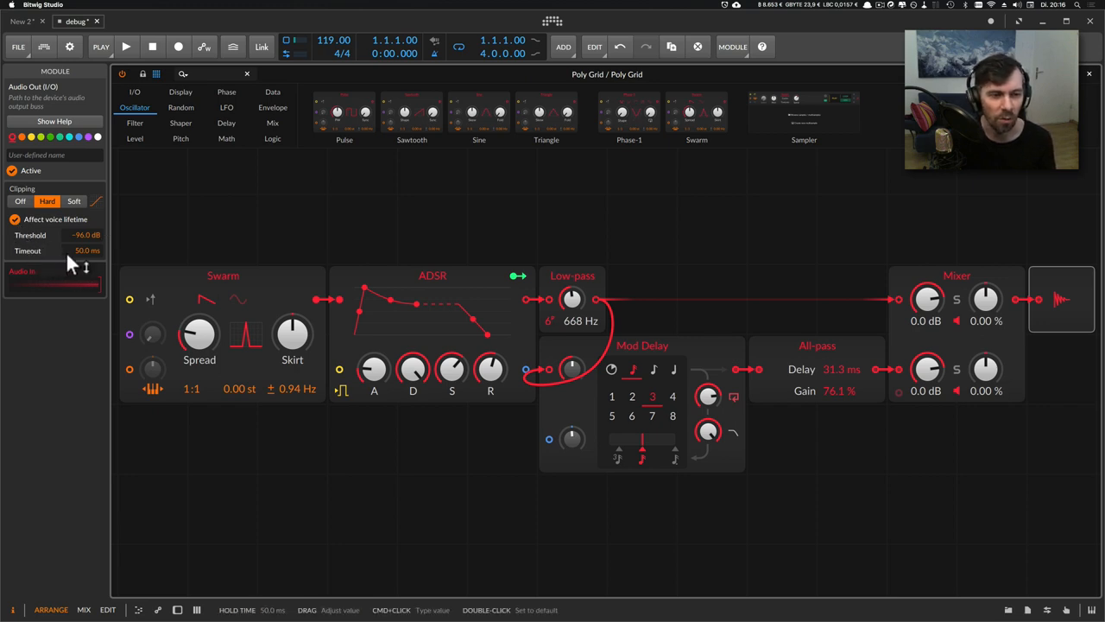
mouse_move(73, 259)
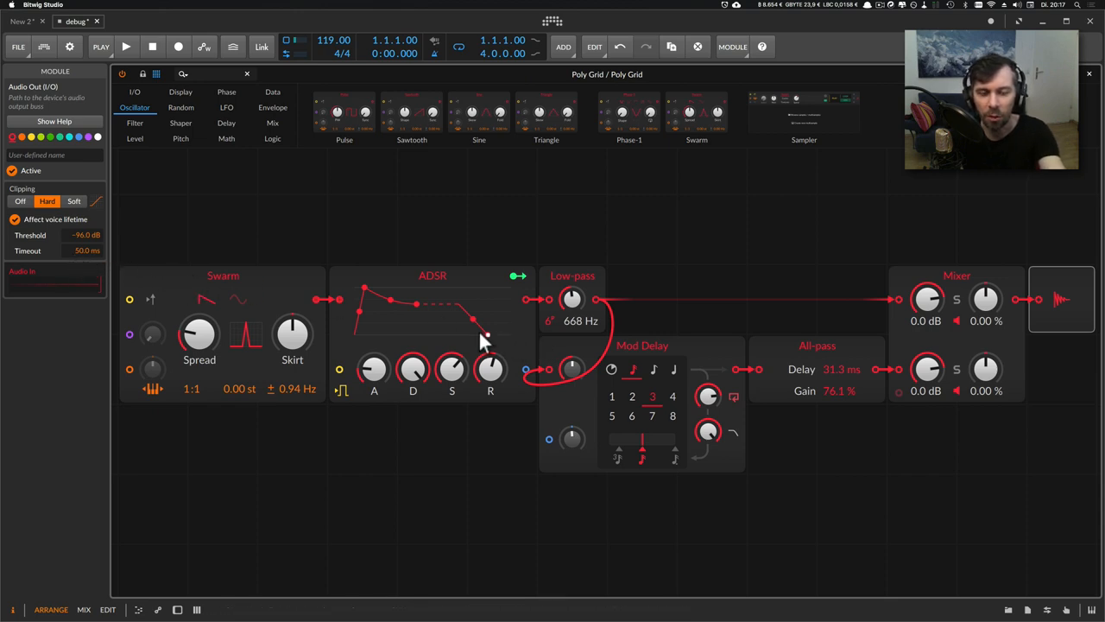
mouse_move(487, 337)
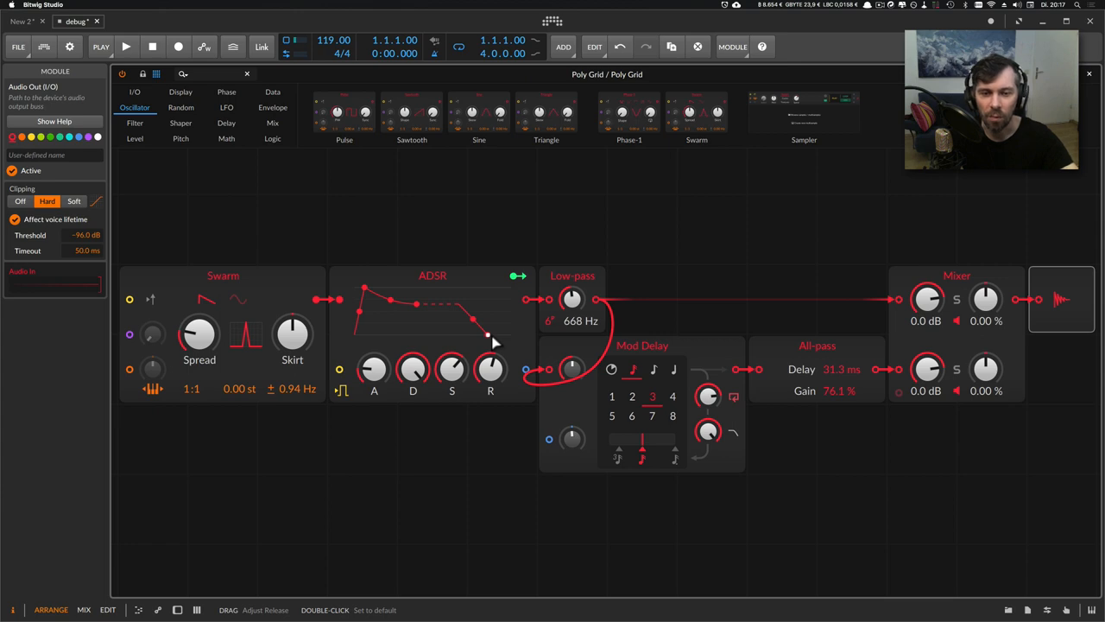
mouse_move(702, 380)
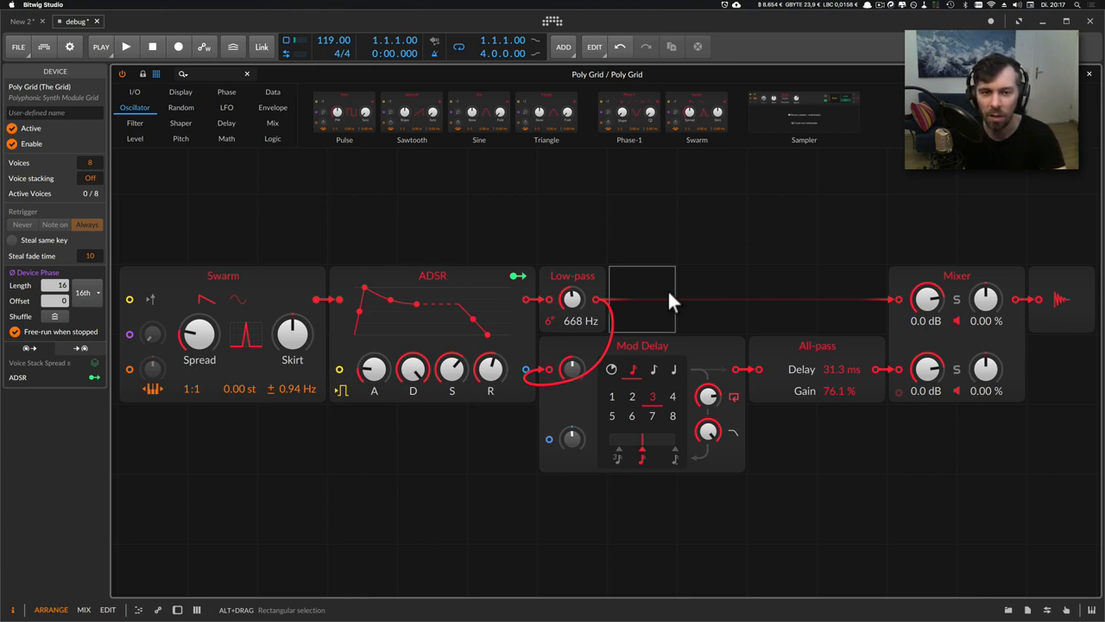
left_click(432, 276)
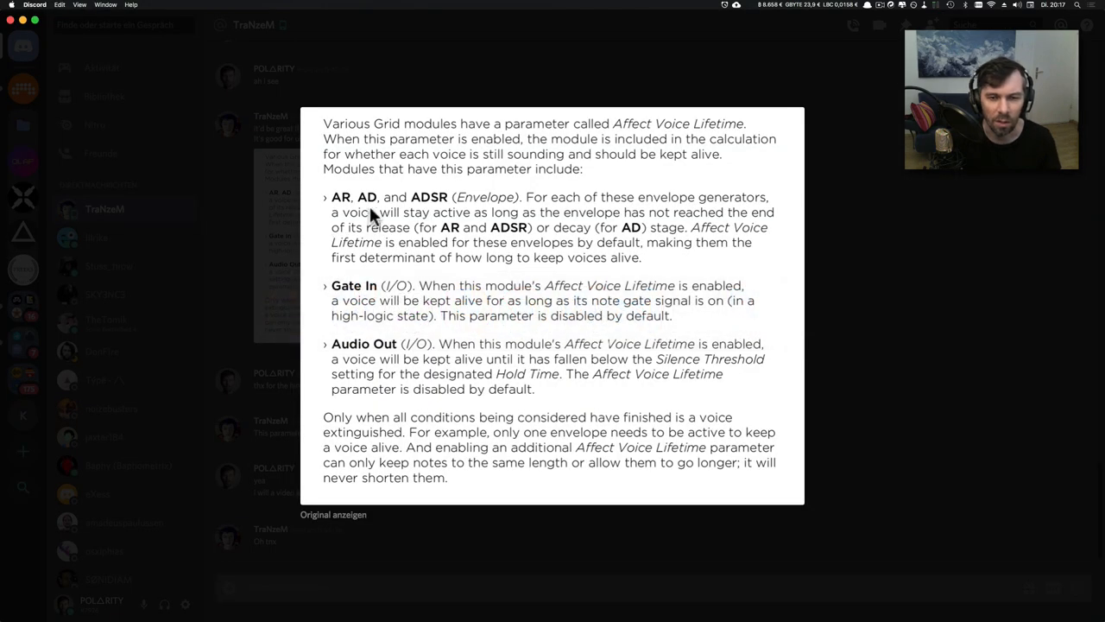
mouse_move(373, 303)
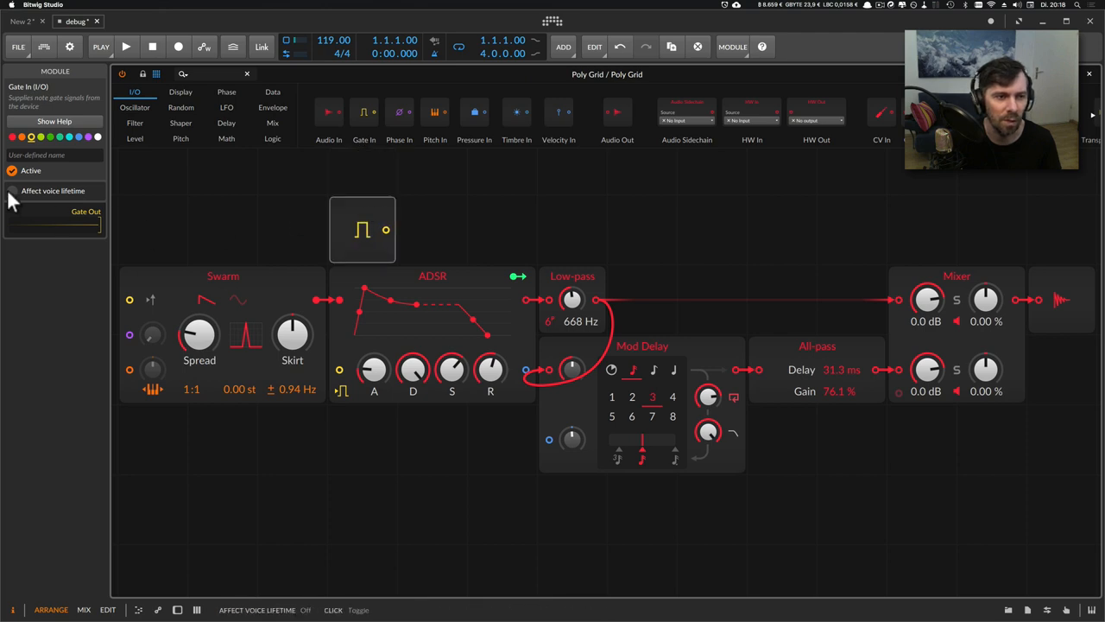
mouse_move(29, 205)
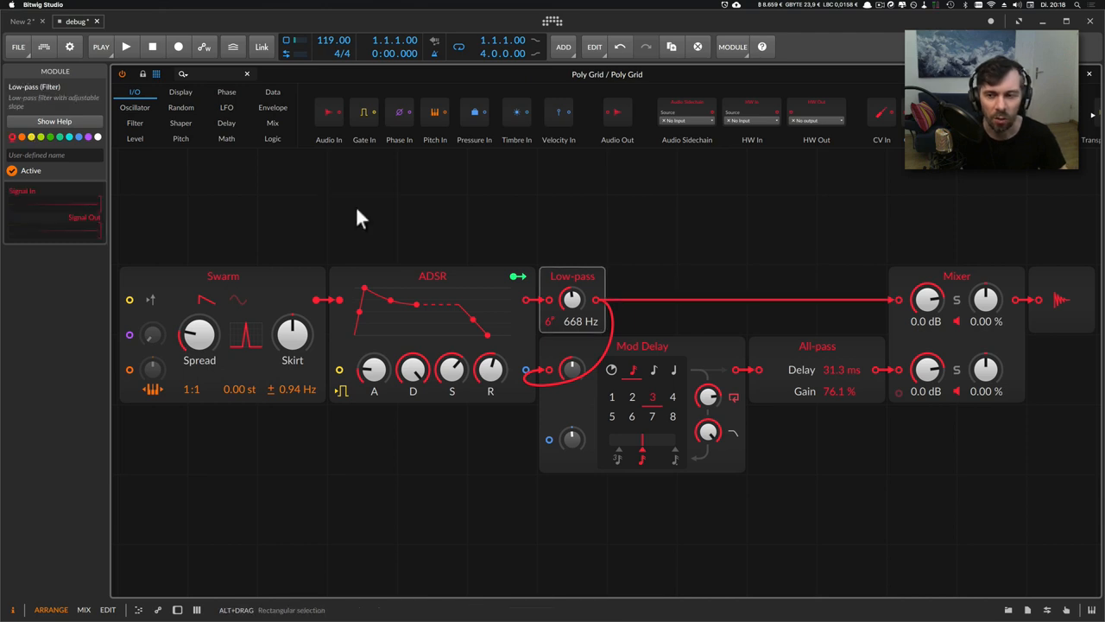
Compare voice-lifetime settings on Audio Out, ADSR and the Poly Grid device, ending on Audio Out
left_click(1062, 300)
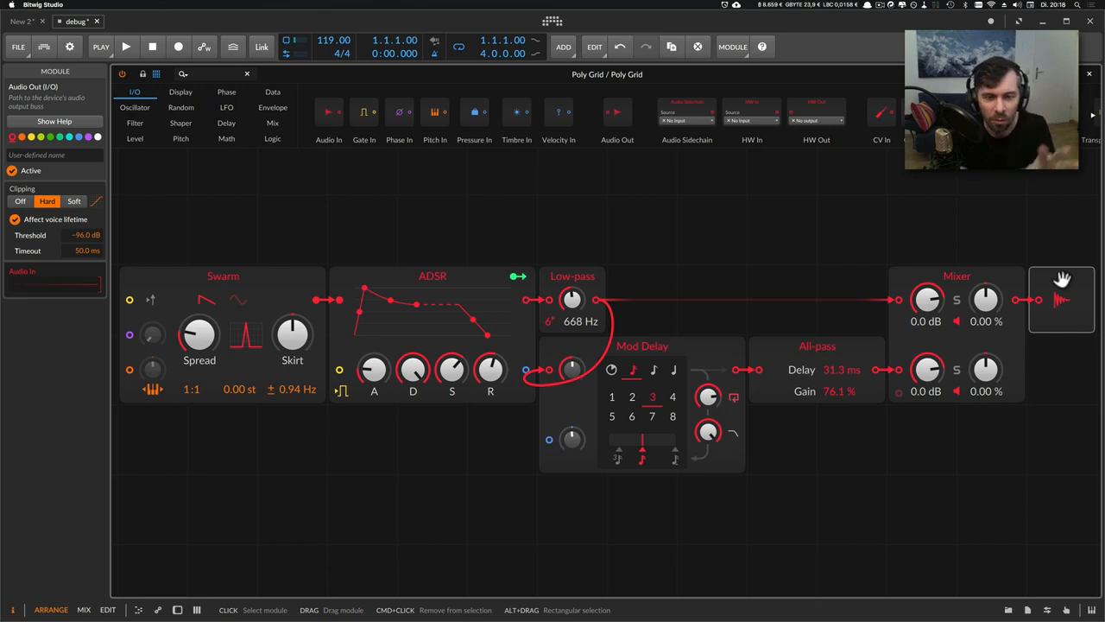
mouse_move(991, 274)
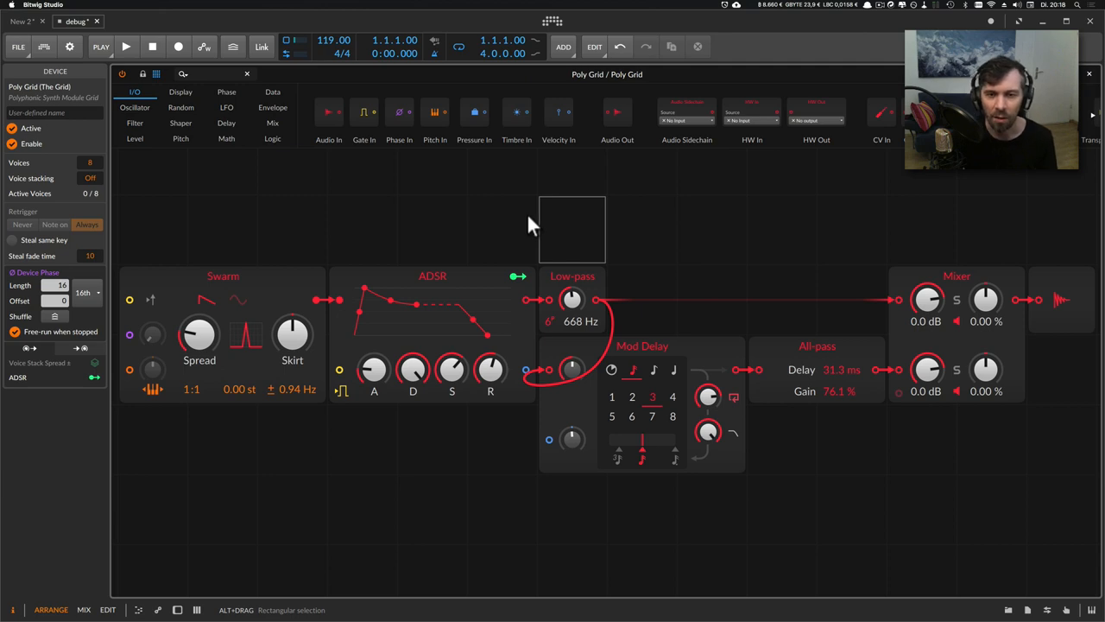
left_click(431, 276)
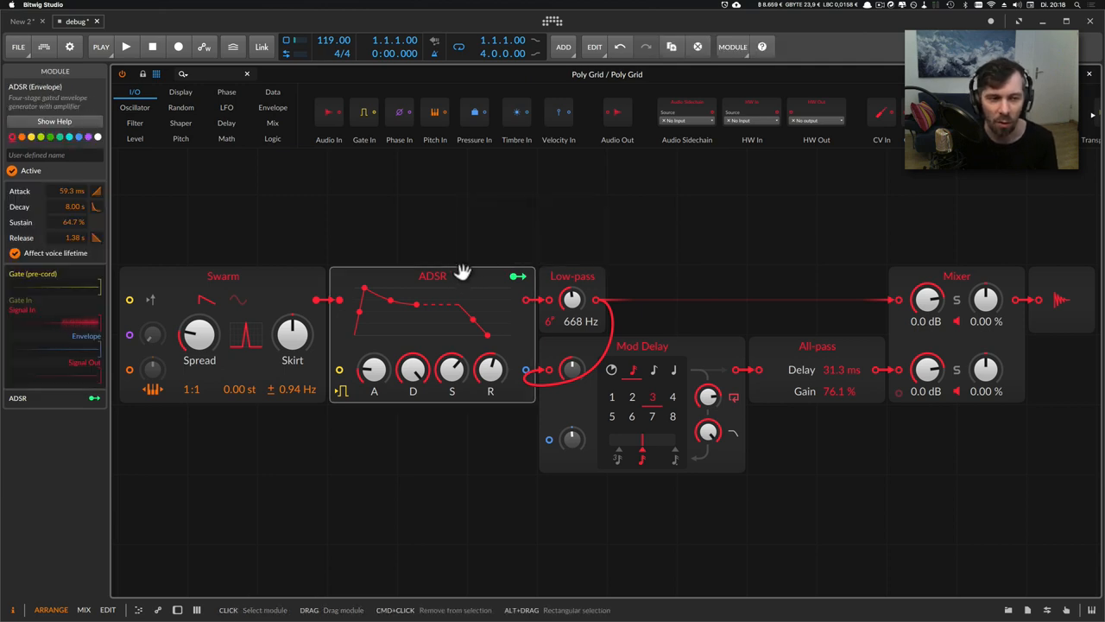
left_click(617, 254)
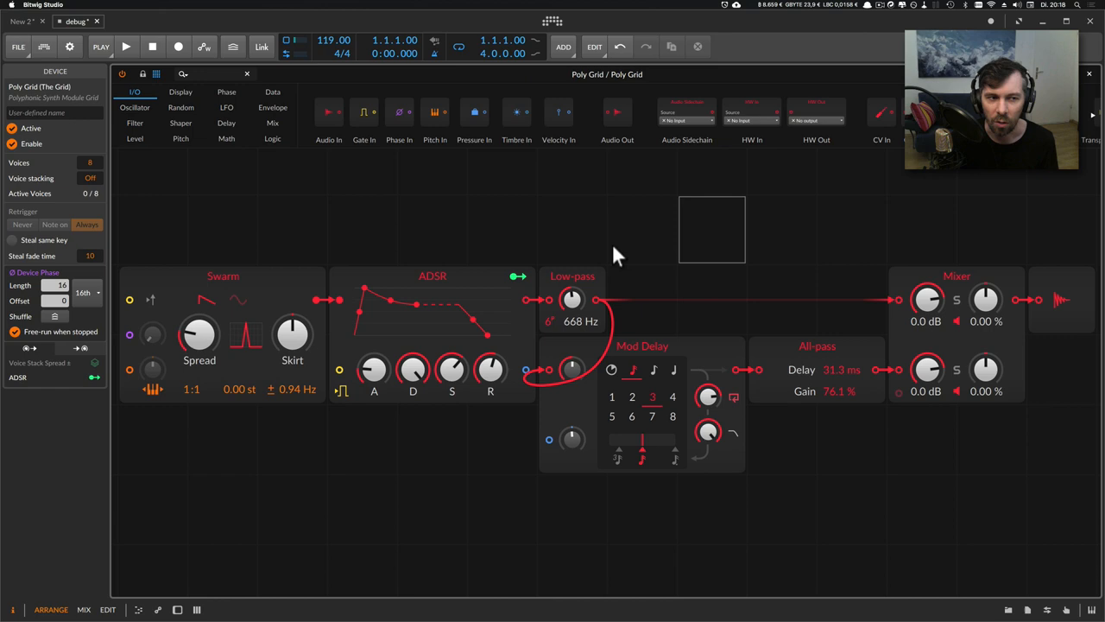
left_click(1062, 299)
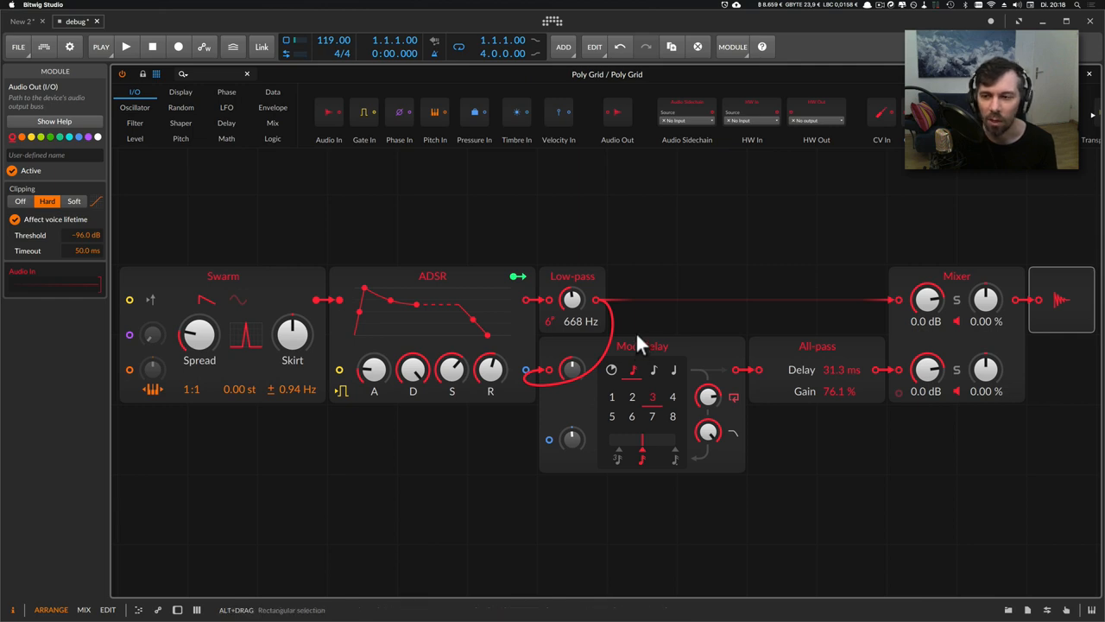
mouse_move(742, 285)
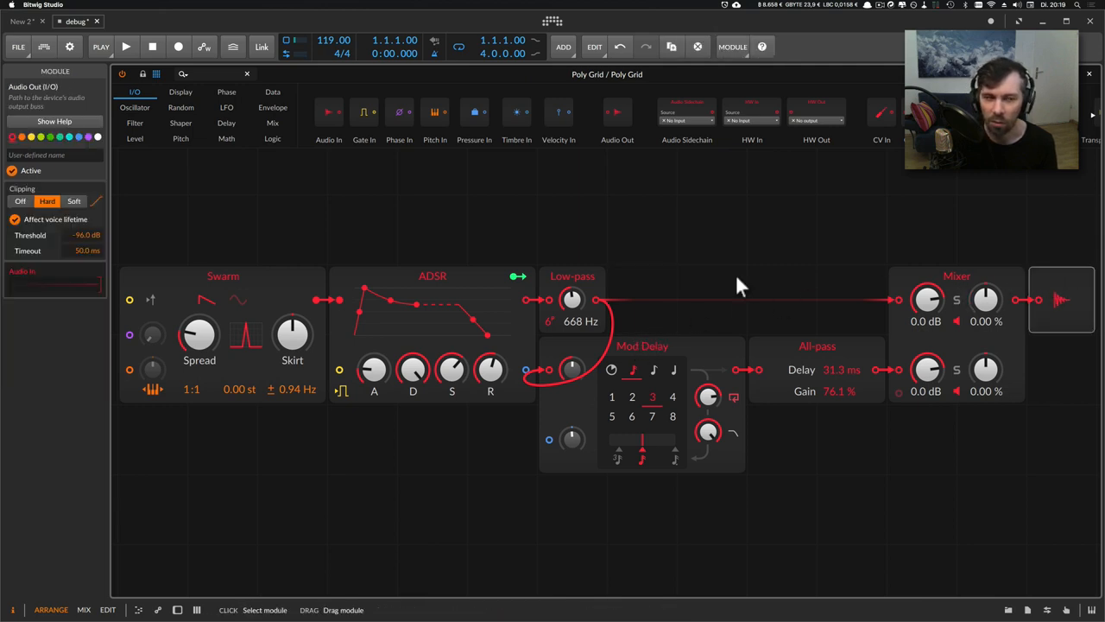
mouse_move(277, 236)
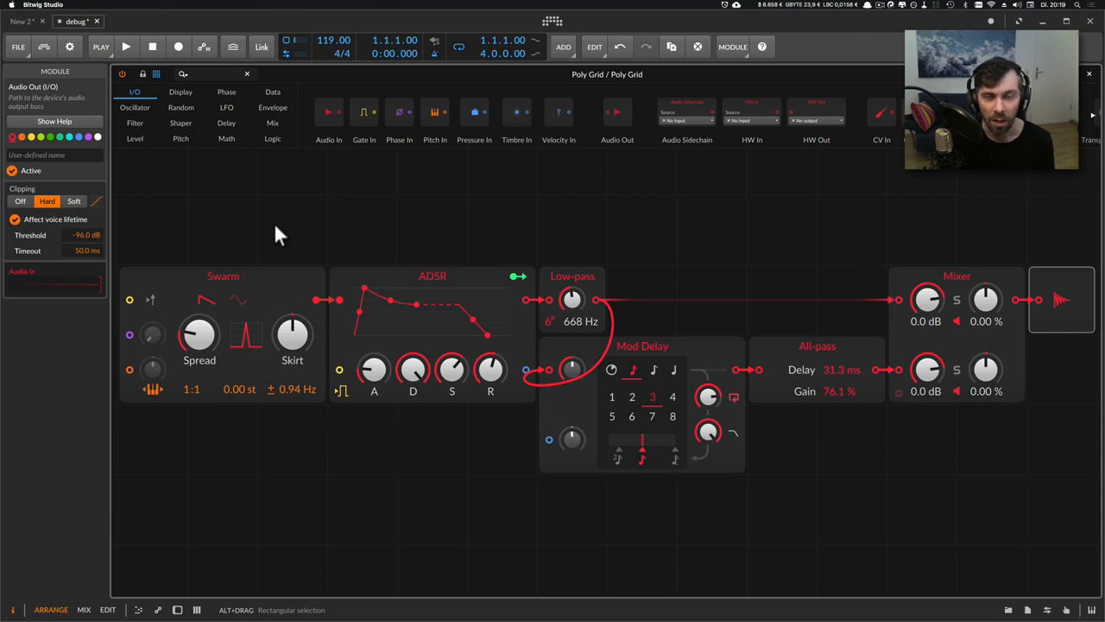